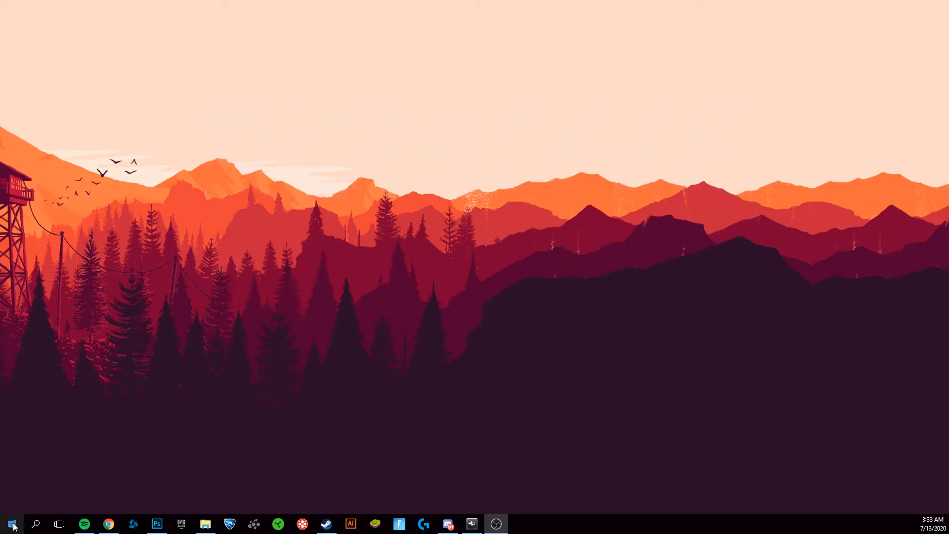
Search 'localappdata' from Start and land in the AppData Local folder
left_click(12, 525)
type("%")
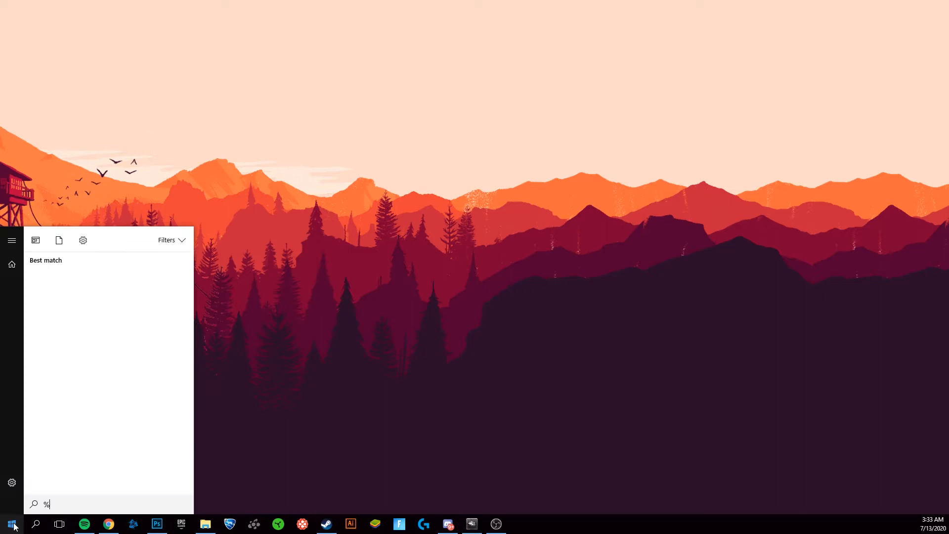
type("localappdata")
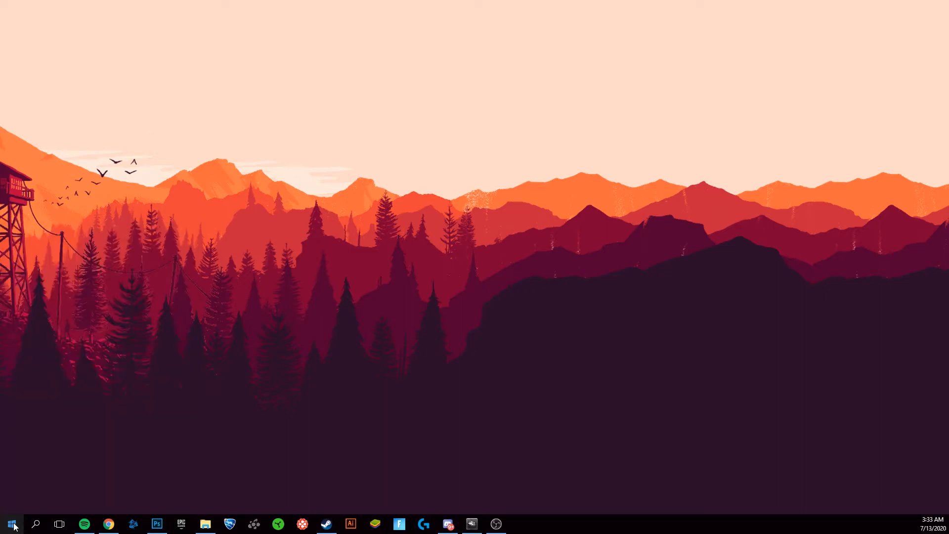
left_click(206, 524)
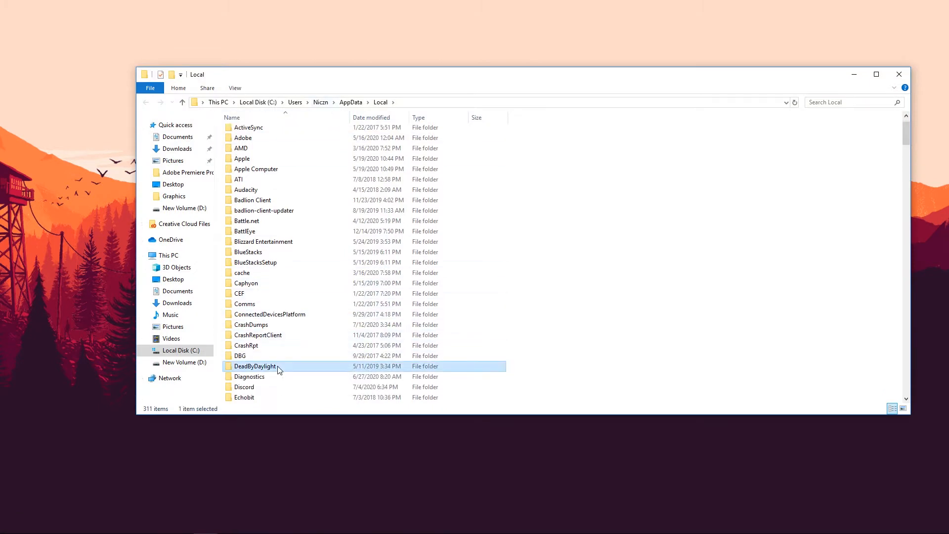
Navigate DeadByDaylight > Saved > Config > WindowsNoEditor and get Engine.ini into Notepad
double_click(254, 366)
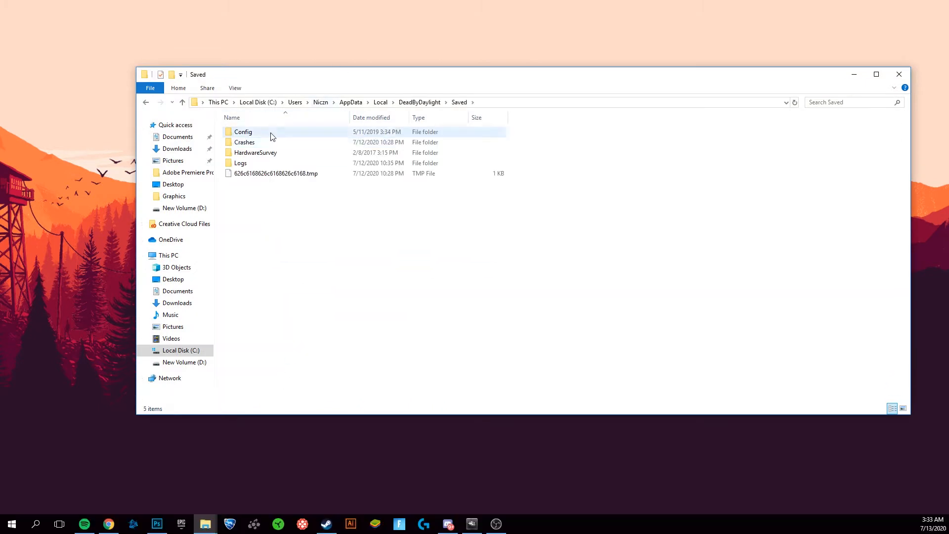
double_click(243, 132)
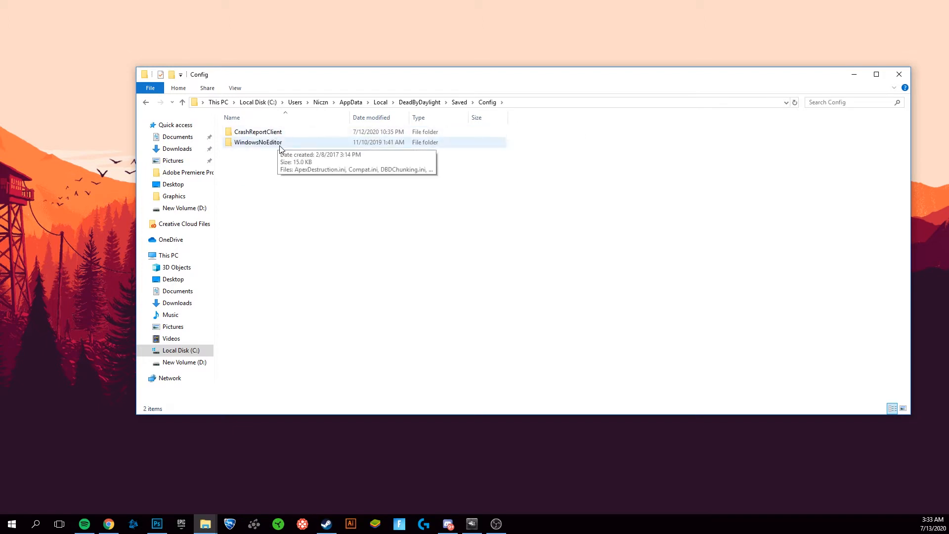
double_click(256, 142)
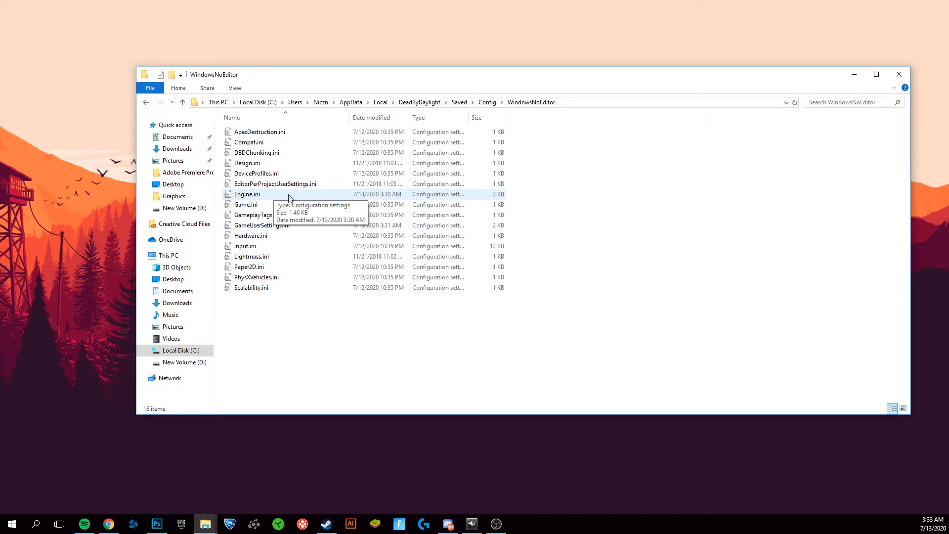
double_click(247, 193)
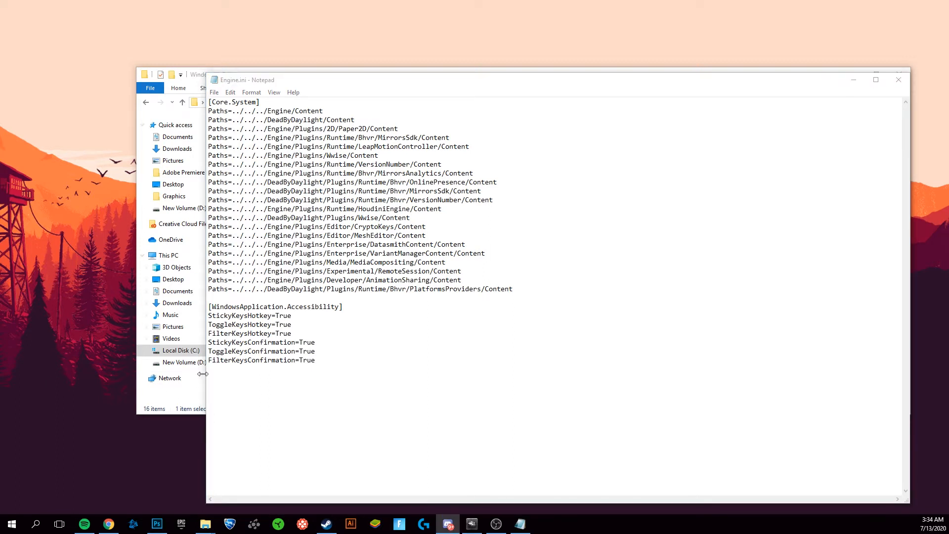
Append a [/script/engine.engine] section (smoothing off, min 5, max 144, VSync false) and save Engine.ini
type("[/script/engine.engine]")
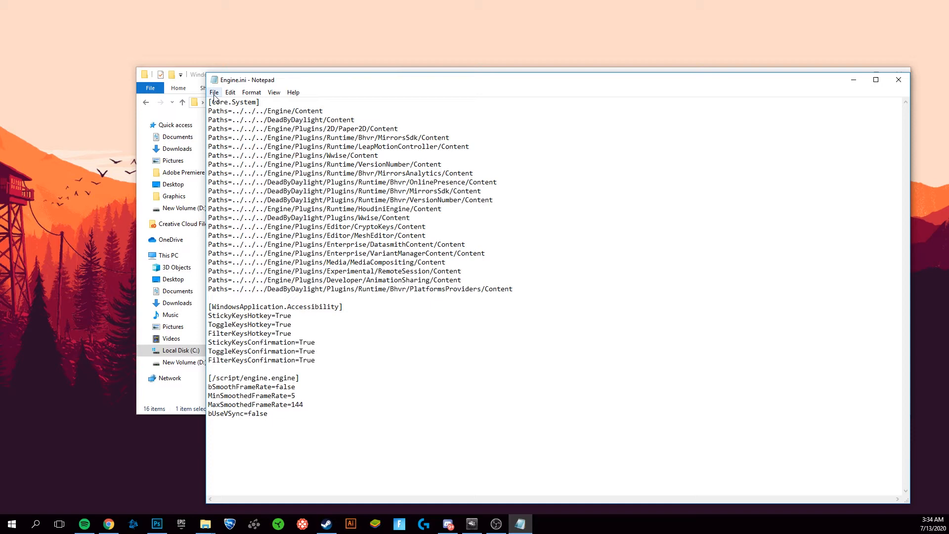
left_click(213, 93)
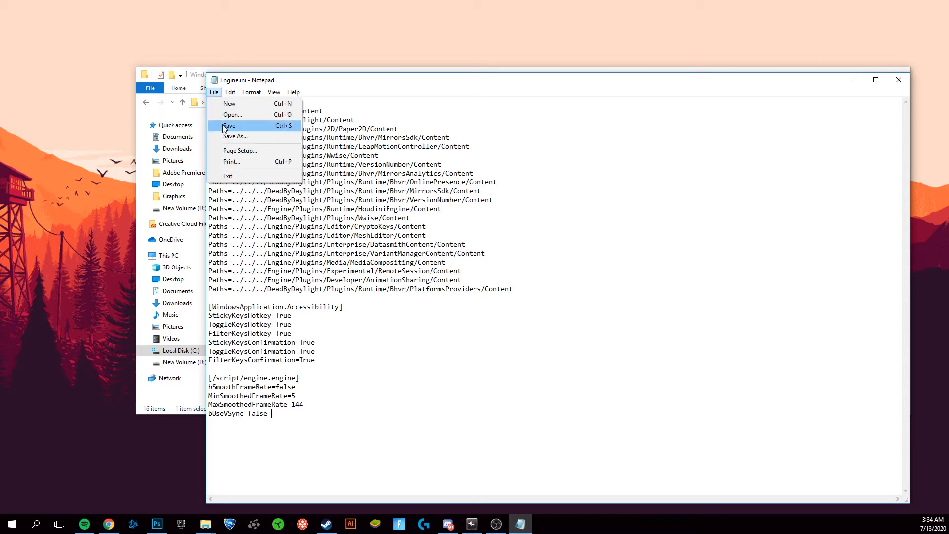
left_click(229, 126)
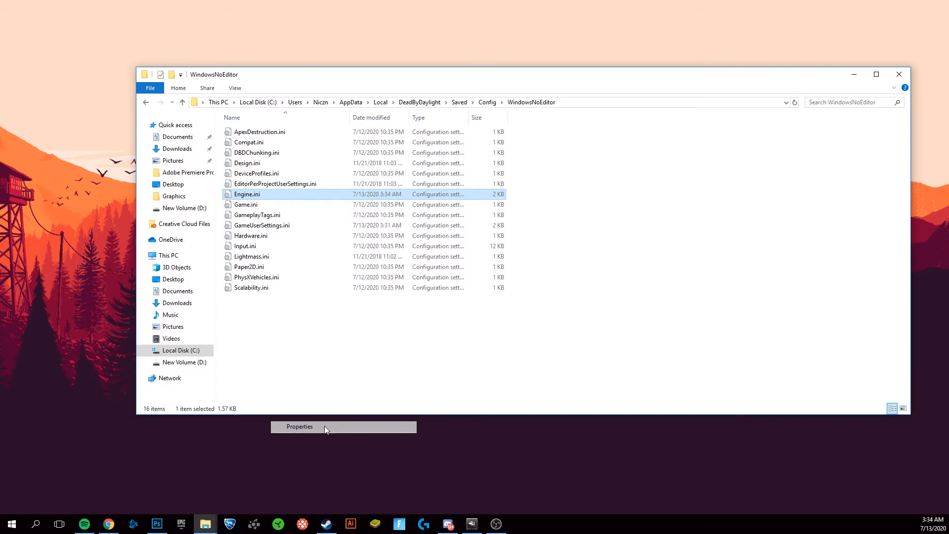
Mark Engine.ini as Read-only in its Properties
left_click(299, 427)
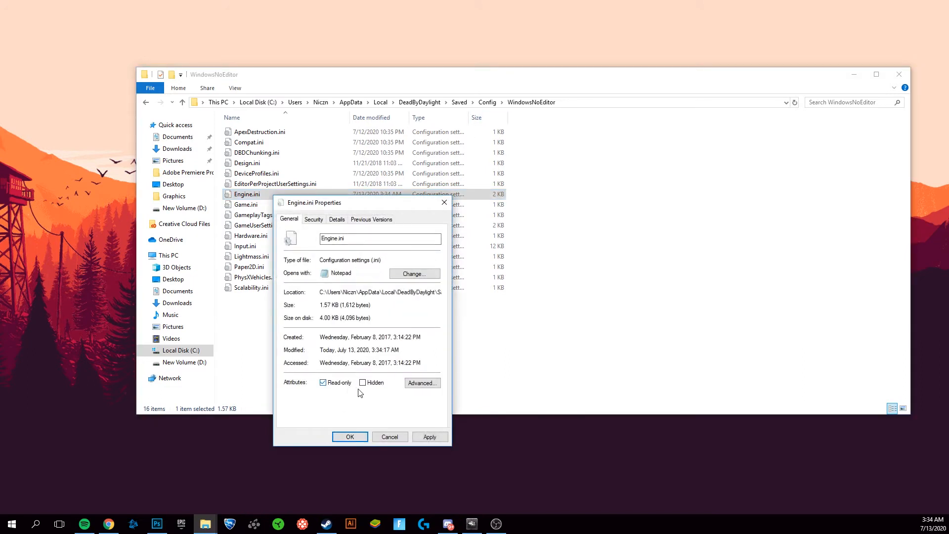
left_click(350, 437)
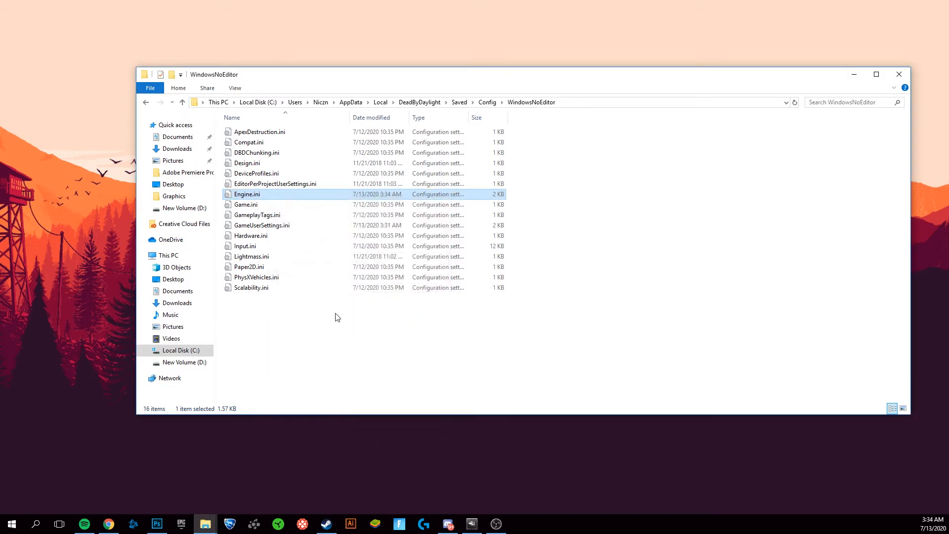
mouse_move(317, 225)
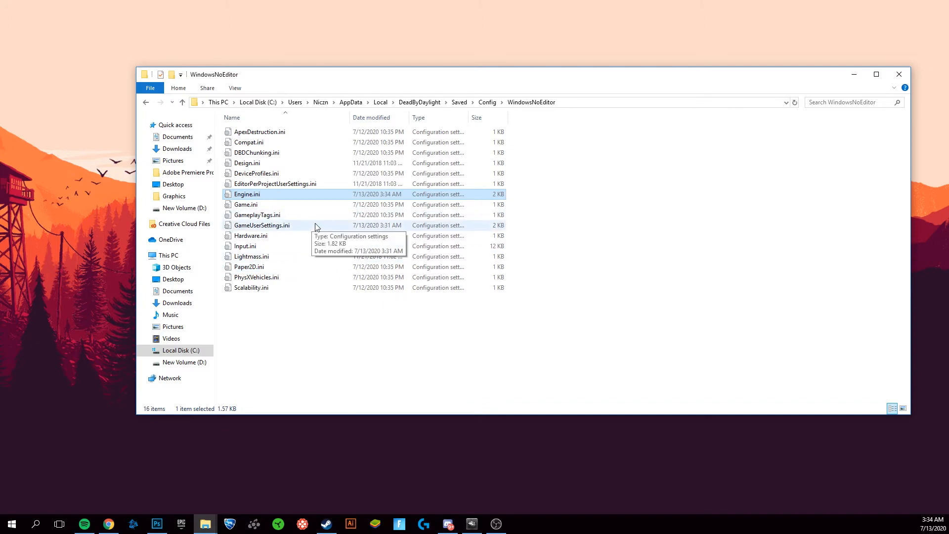
In GameUserSettings.ini replace bUseVSync=True with False, then save and close
double_click(262, 226)
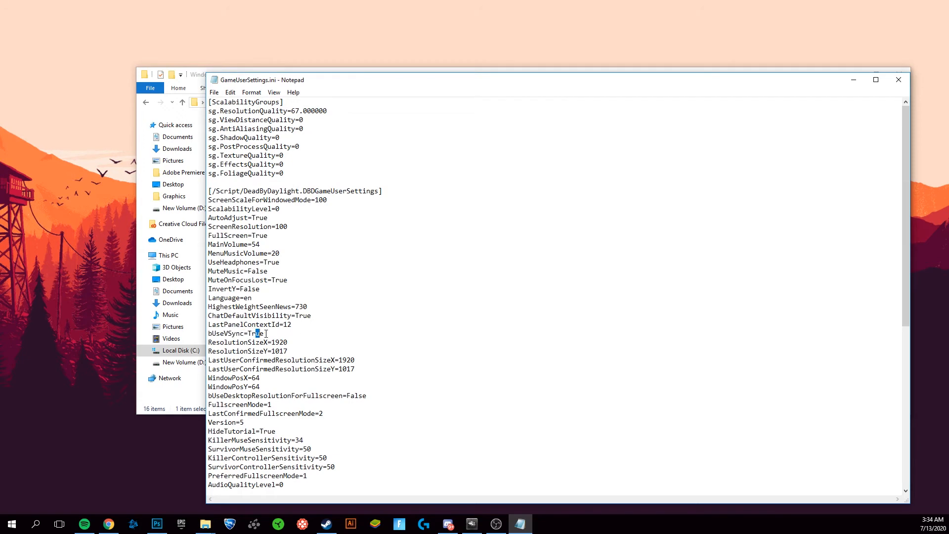
double_click(256, 334)
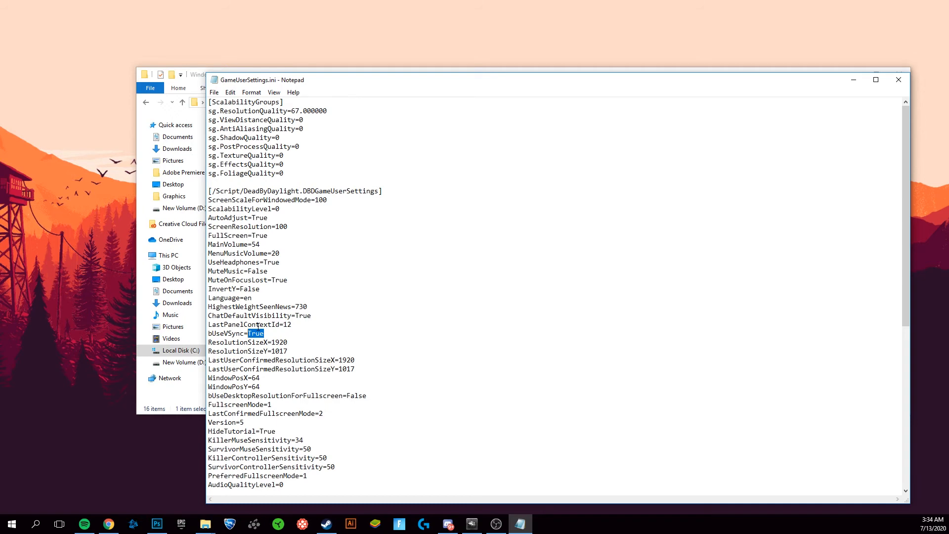
type("False")
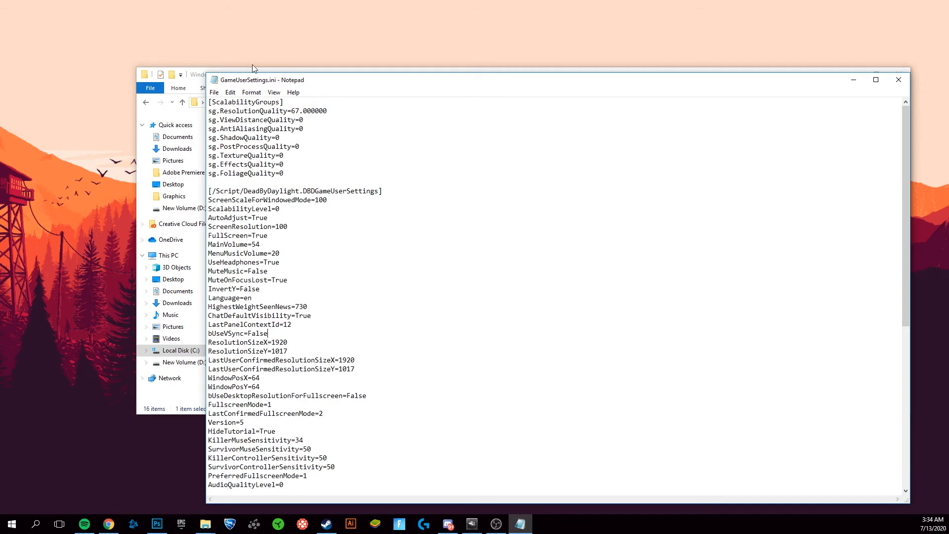
left_click(214, 92)
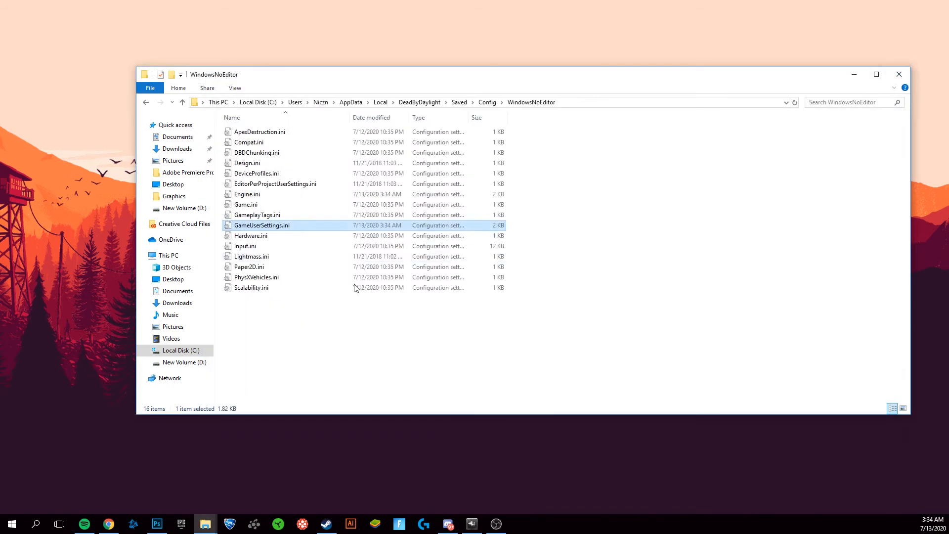
Mark GameUserSettings.ini as Read-only in its Properties
right_click(262, 226)
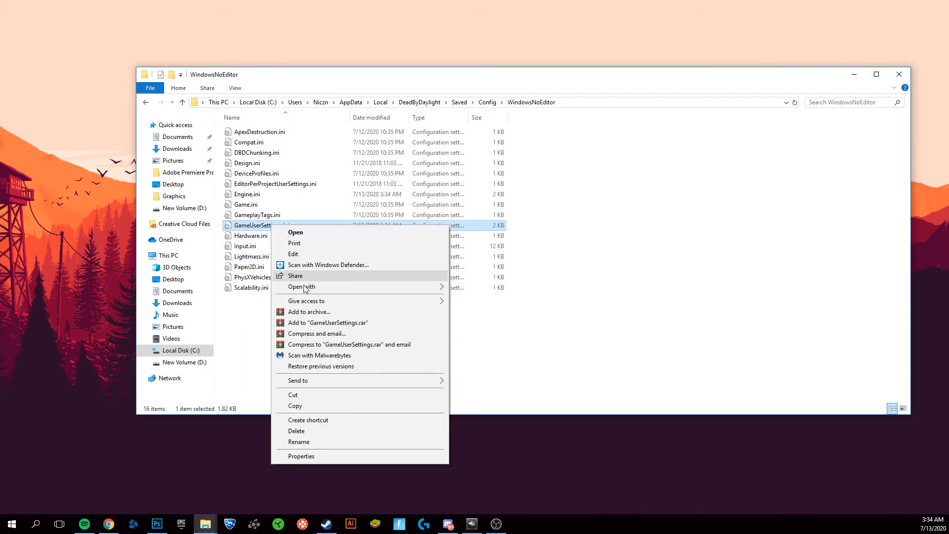
left_click(301, 456)
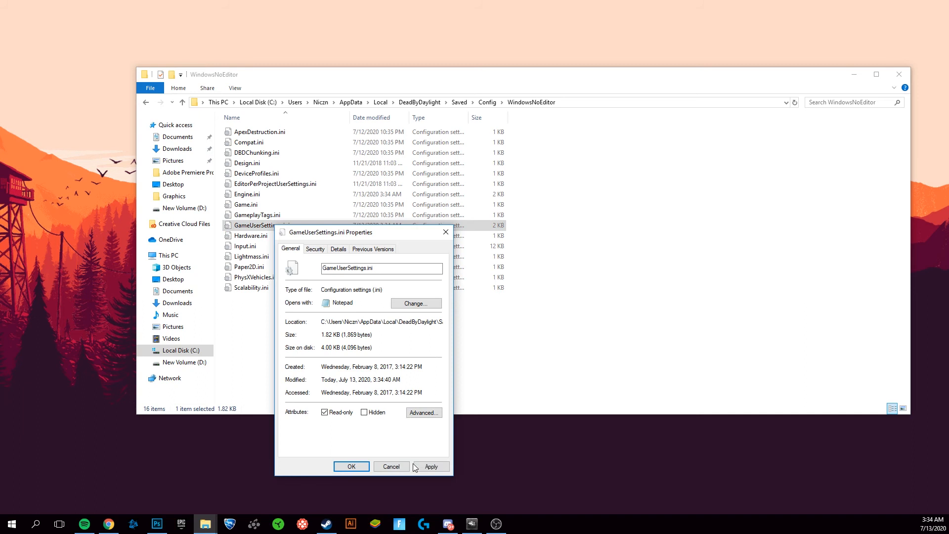
left_click(351, 466)
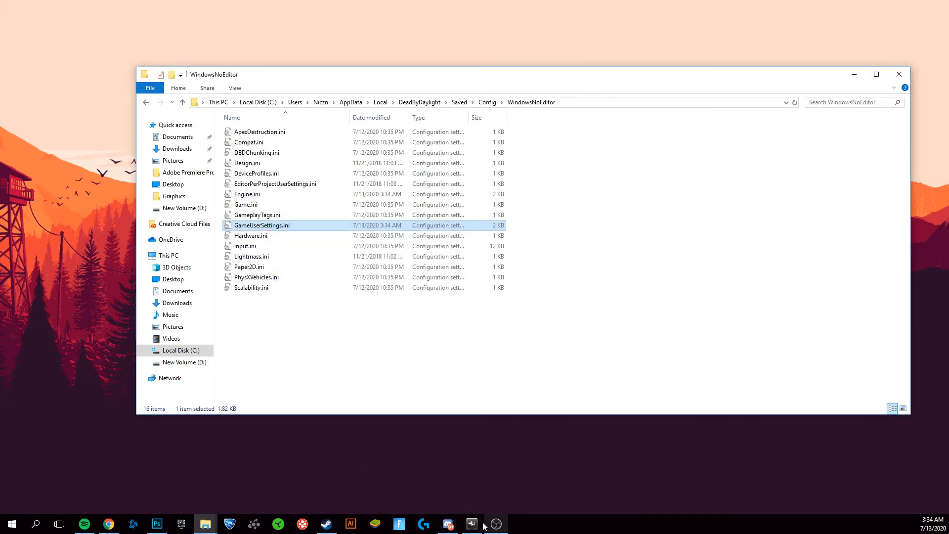
mouse_move(473, 524)
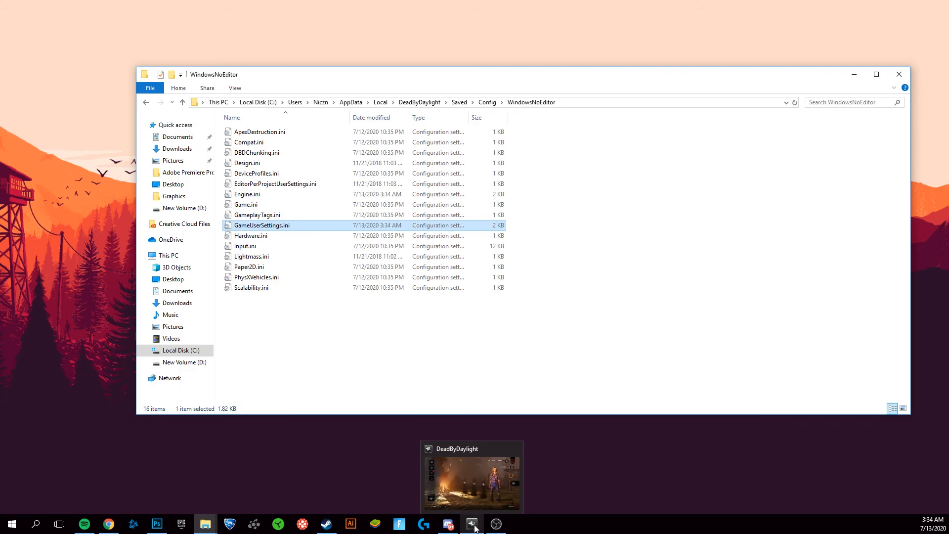
Bring the running Dead by Daylight lobby back to the foreground
left_click(472, 524)
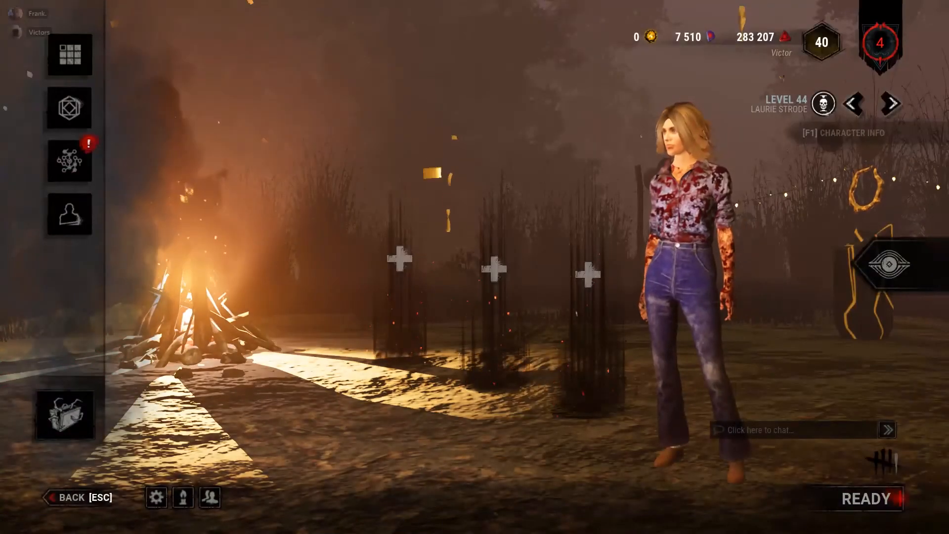